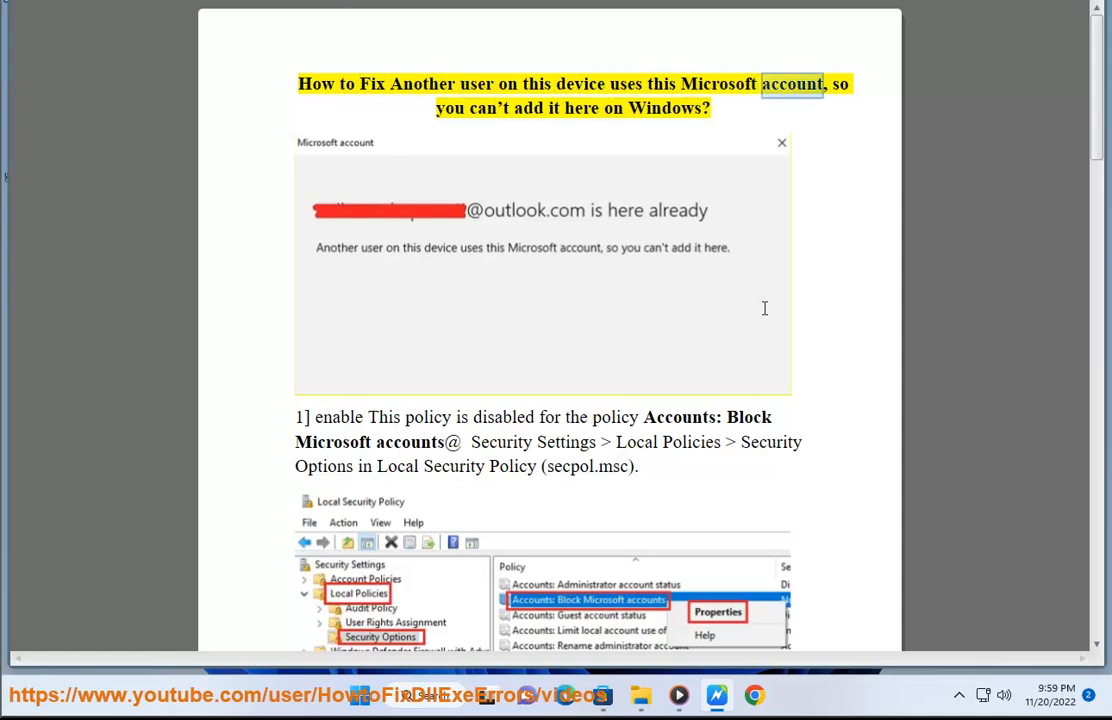
Scroll the guide to the first fix about the Block Microsoft accounts policy
double_click(665, 108)
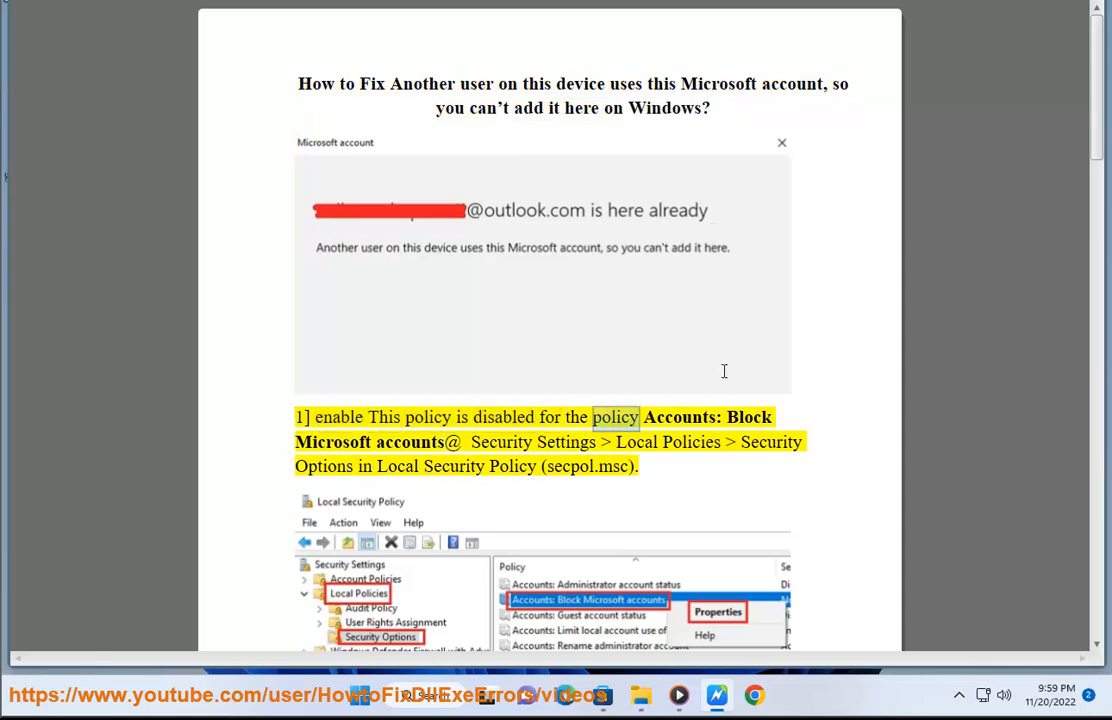
scroll("down", 3)
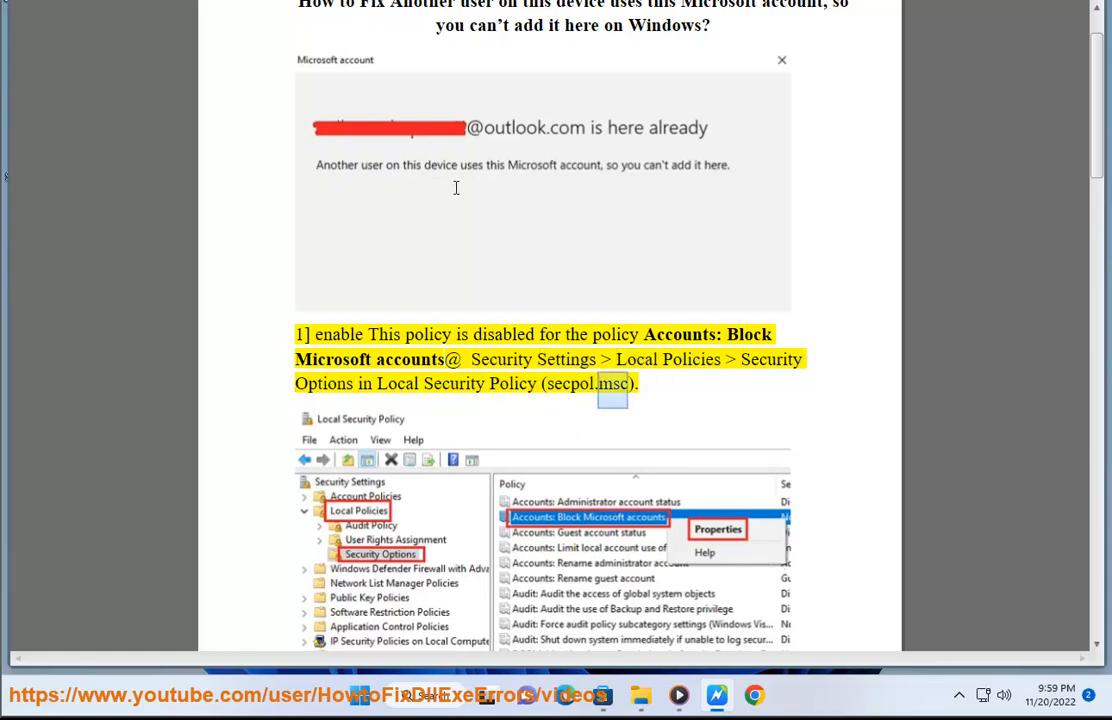
scroll("down", 3)
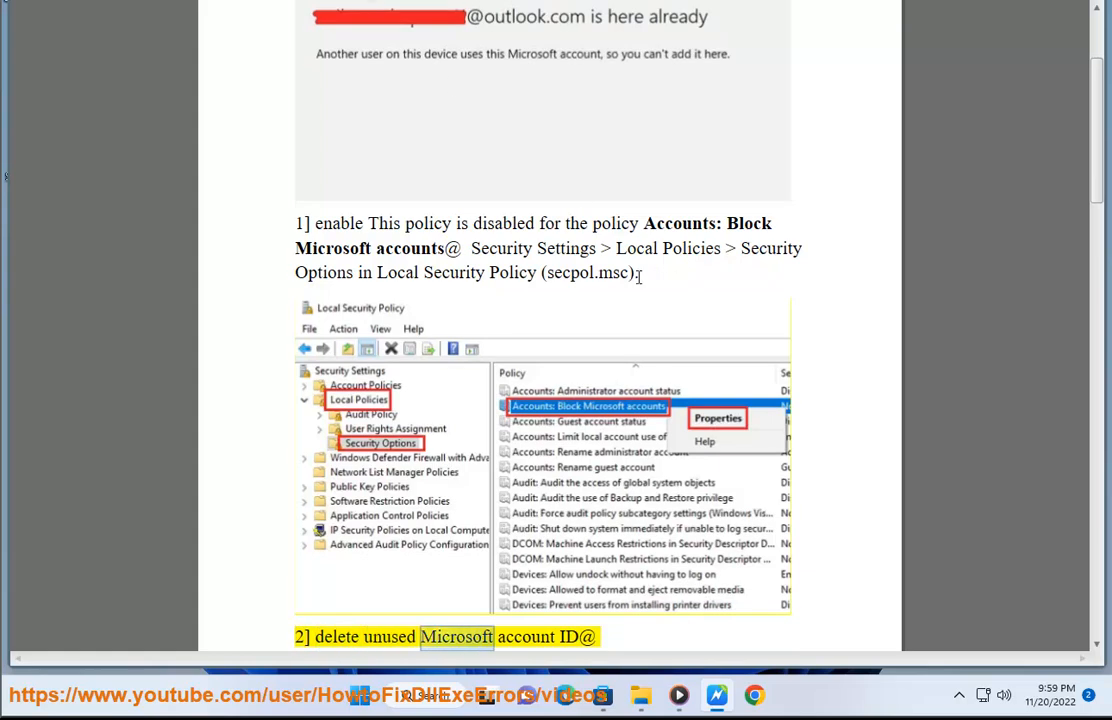
double_click(587, 272)
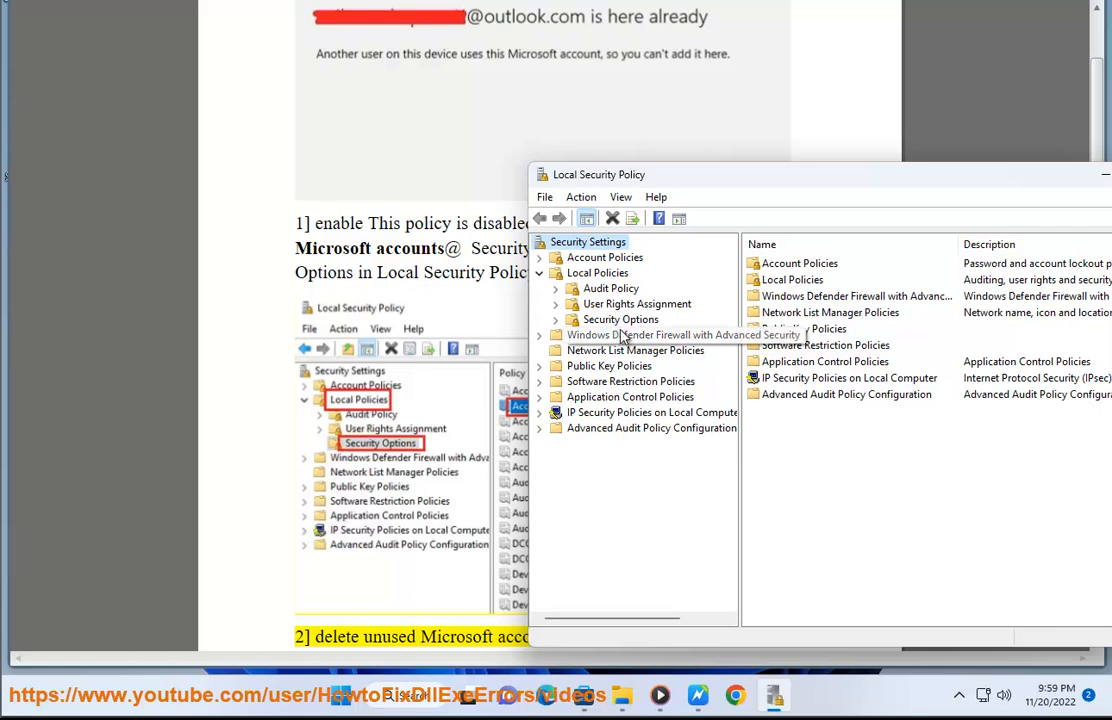
Set Accounts: Block Microsoft accounts to This policy is disabled and close its properties
left_click(621, 319)
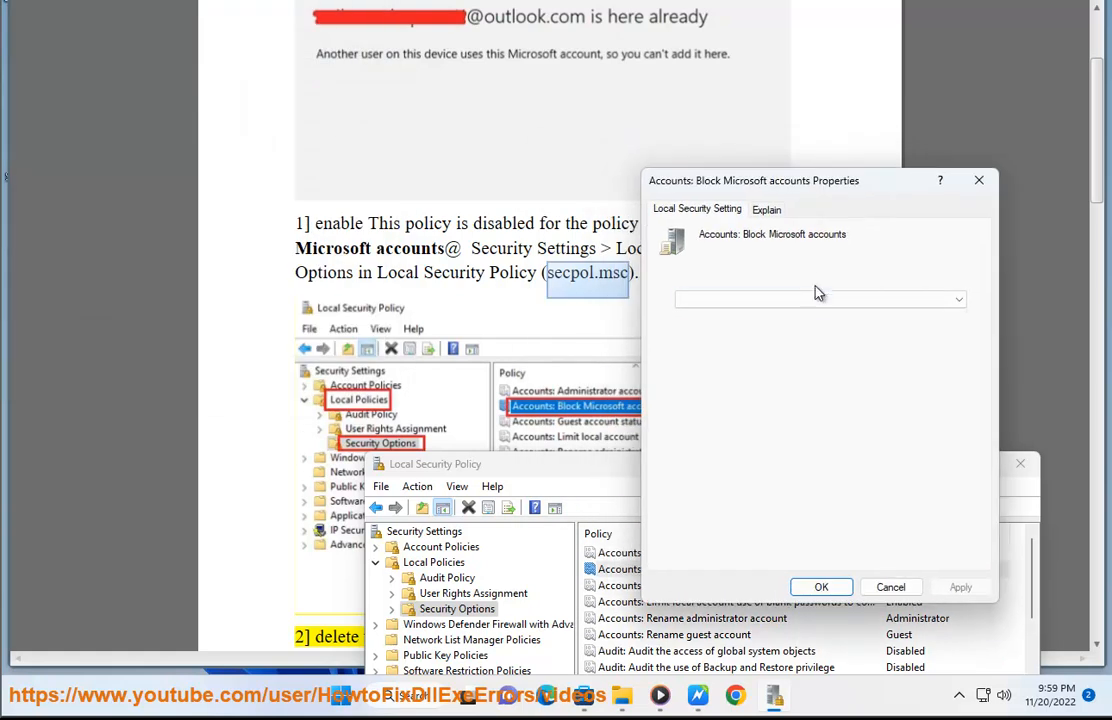
left_click(820, 299)
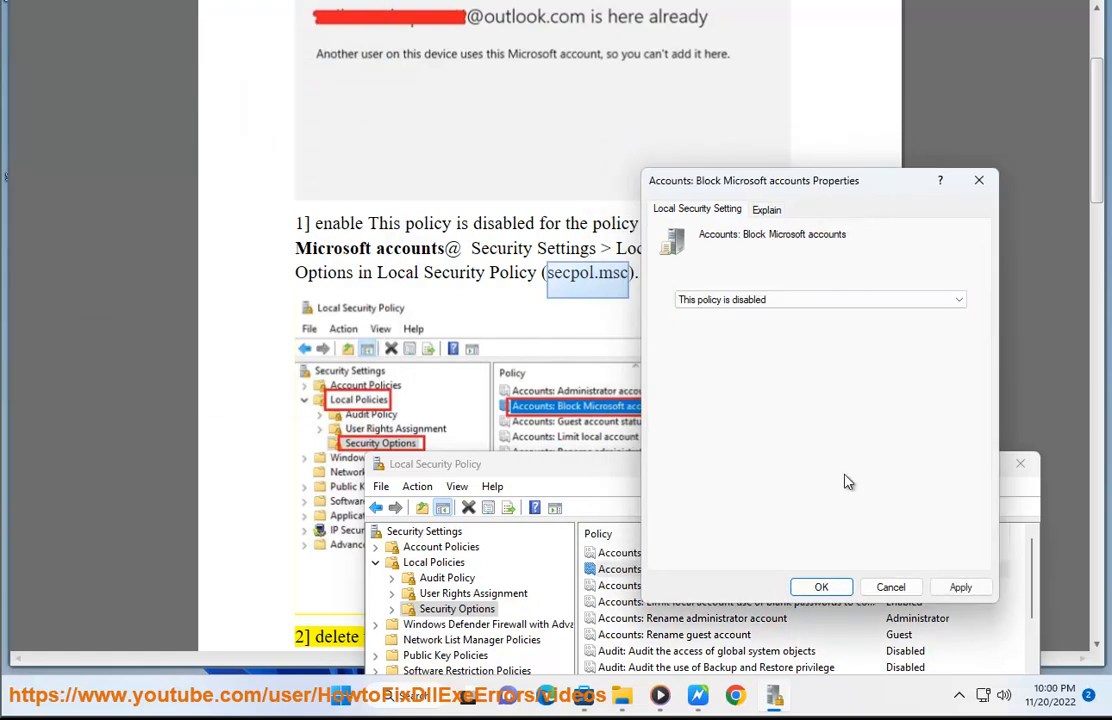
mouse_move(891, 587)
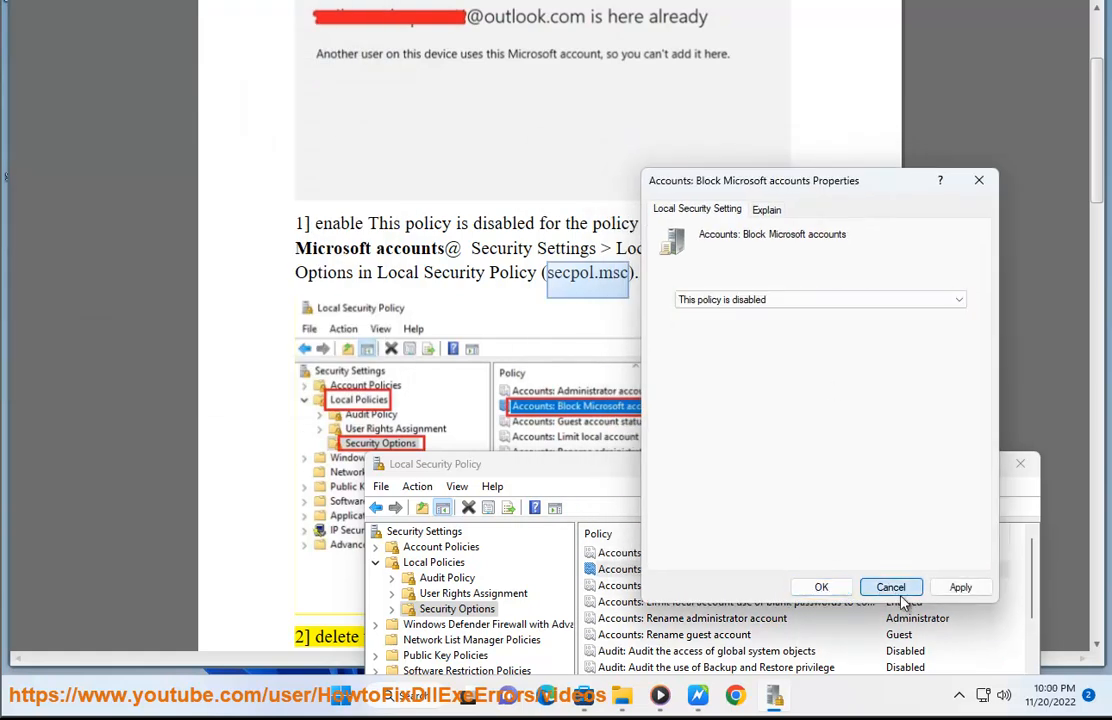
left_click(890, 587)
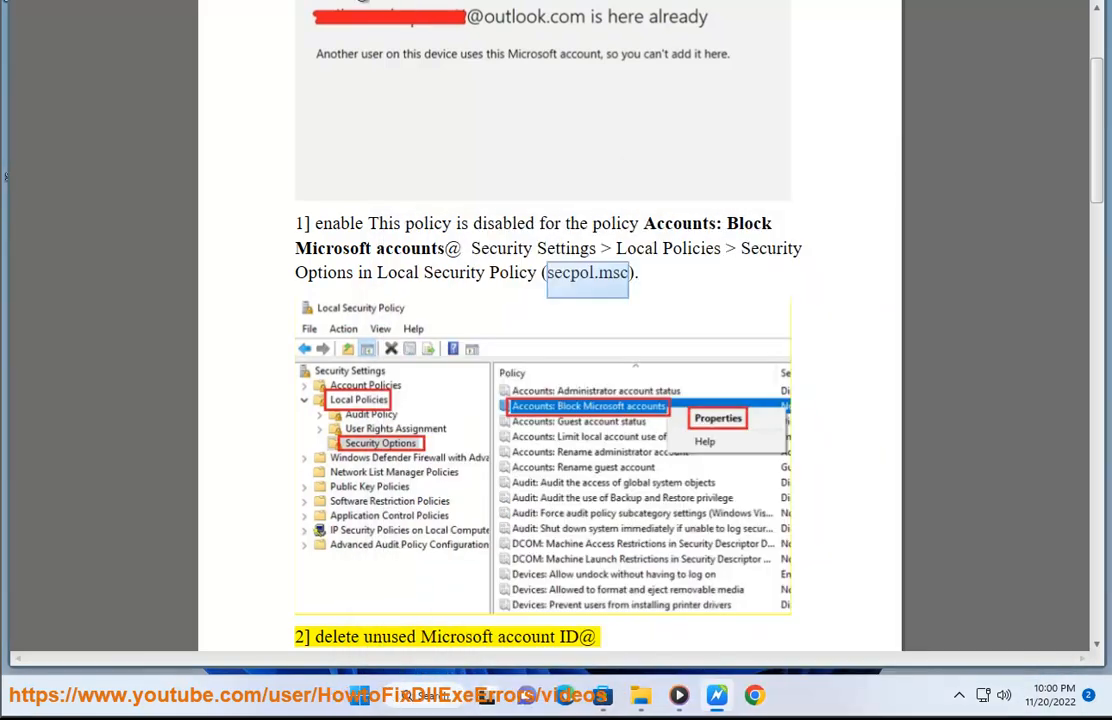
Search for Registry Editor, launch it and approve the User Account Control prompt
scroll("down", 3)
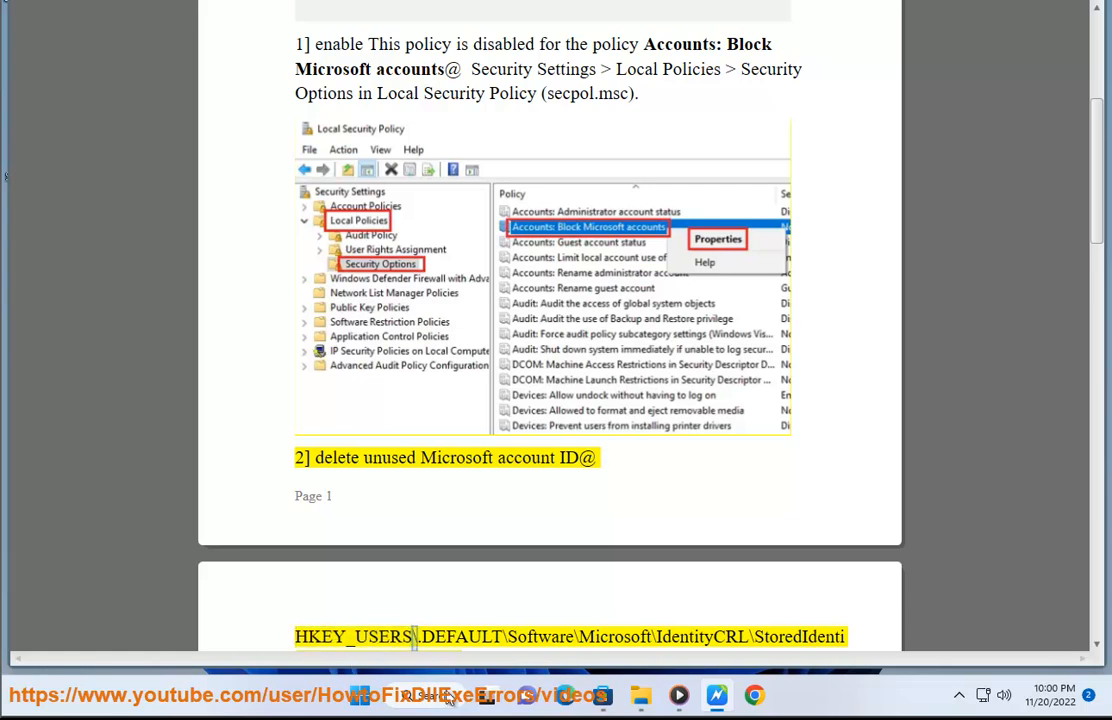
type("ERG")
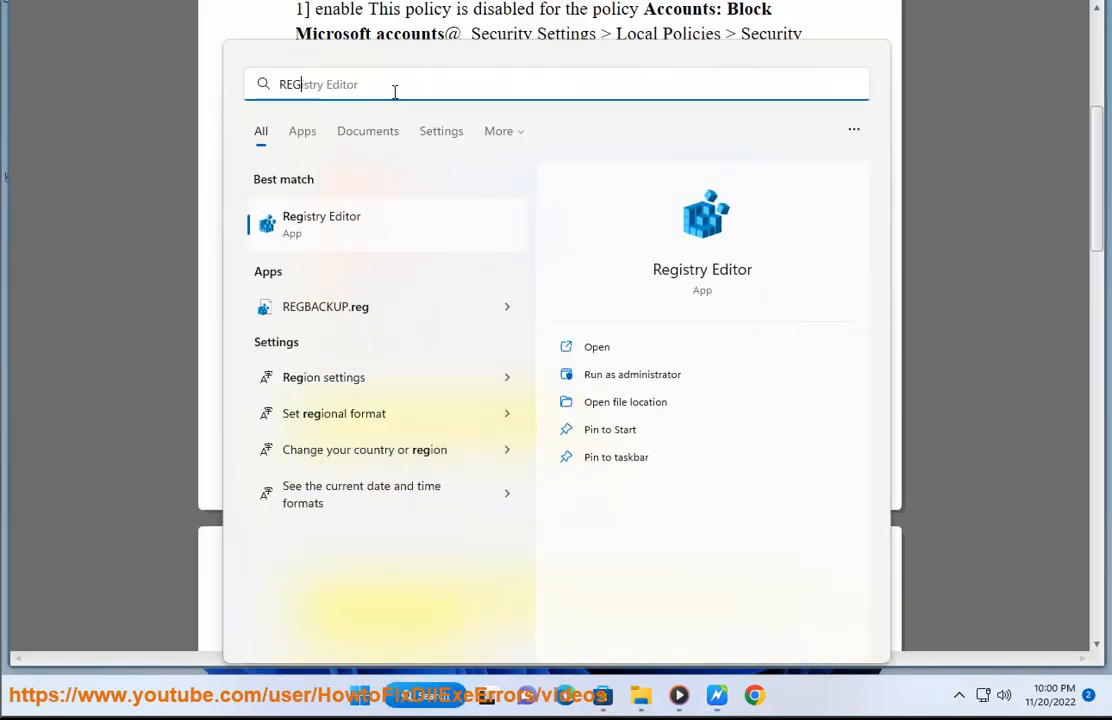
left_click(632, 374)
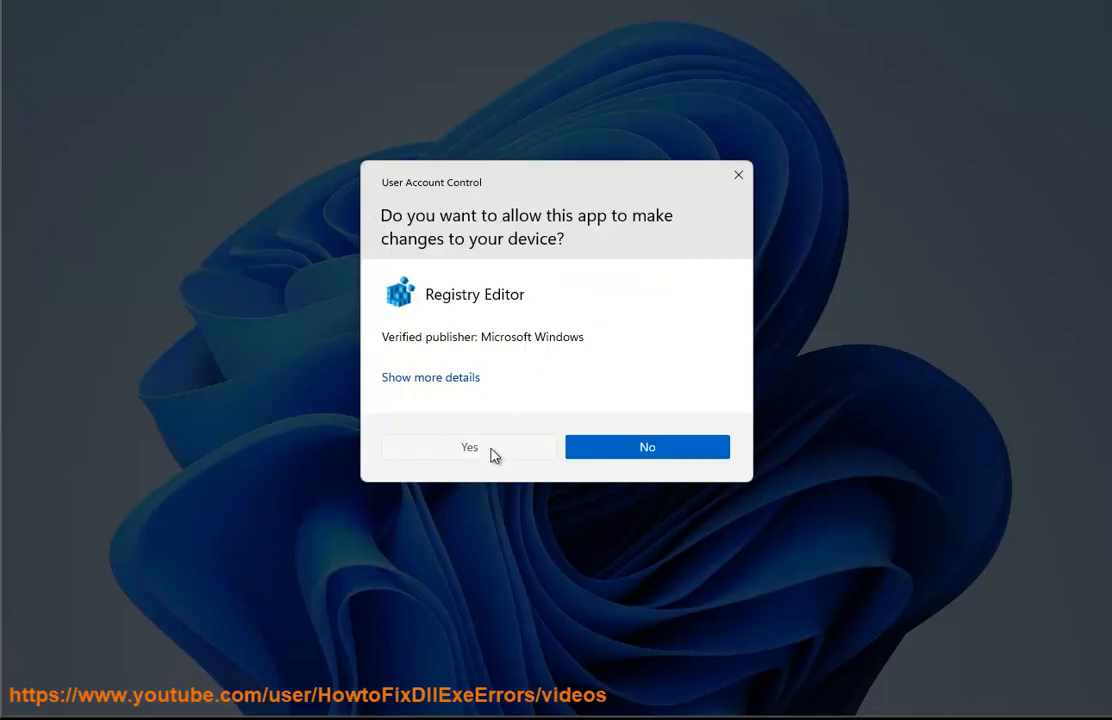
left_click(468, 446)
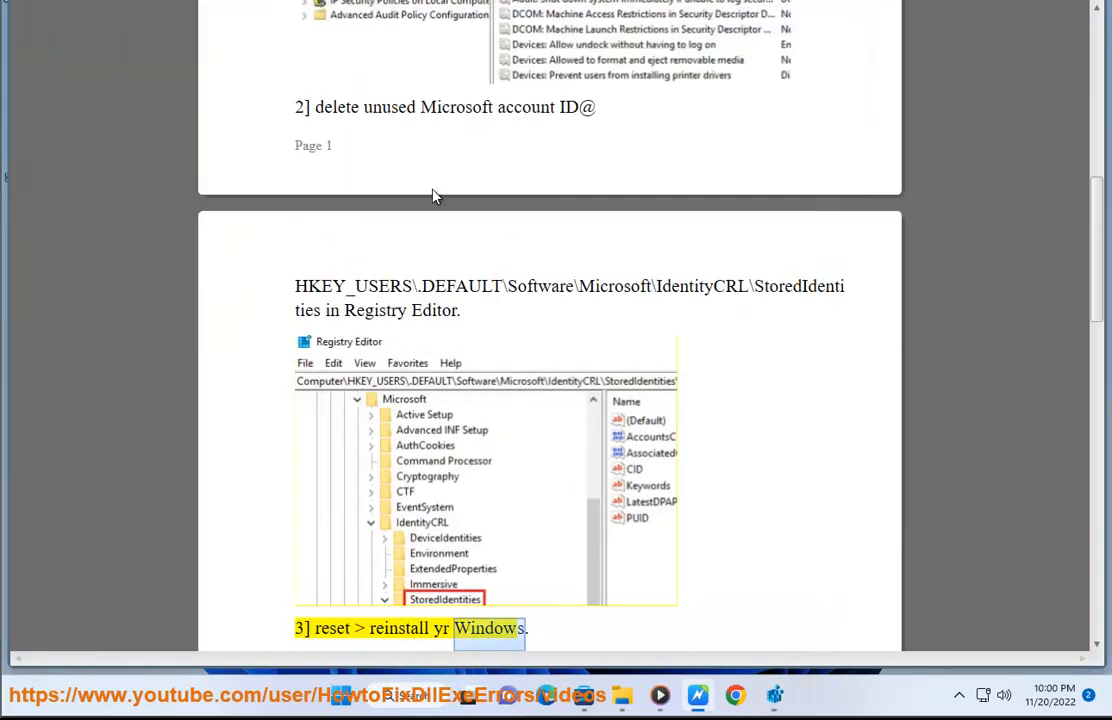
Navigate to HKEY_USERS\.DEFAULT\Software\Microsoft\IdentityCRL\StoredIdentities via the address bar
scroll("down", 3)
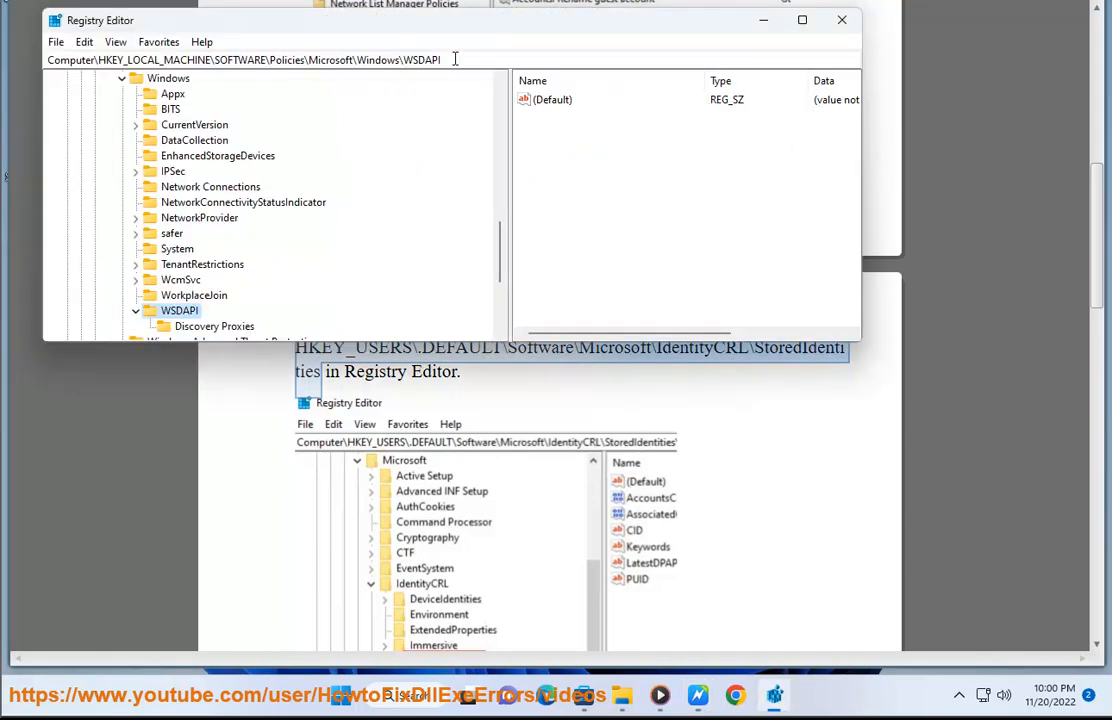
triple_click(244, 59)
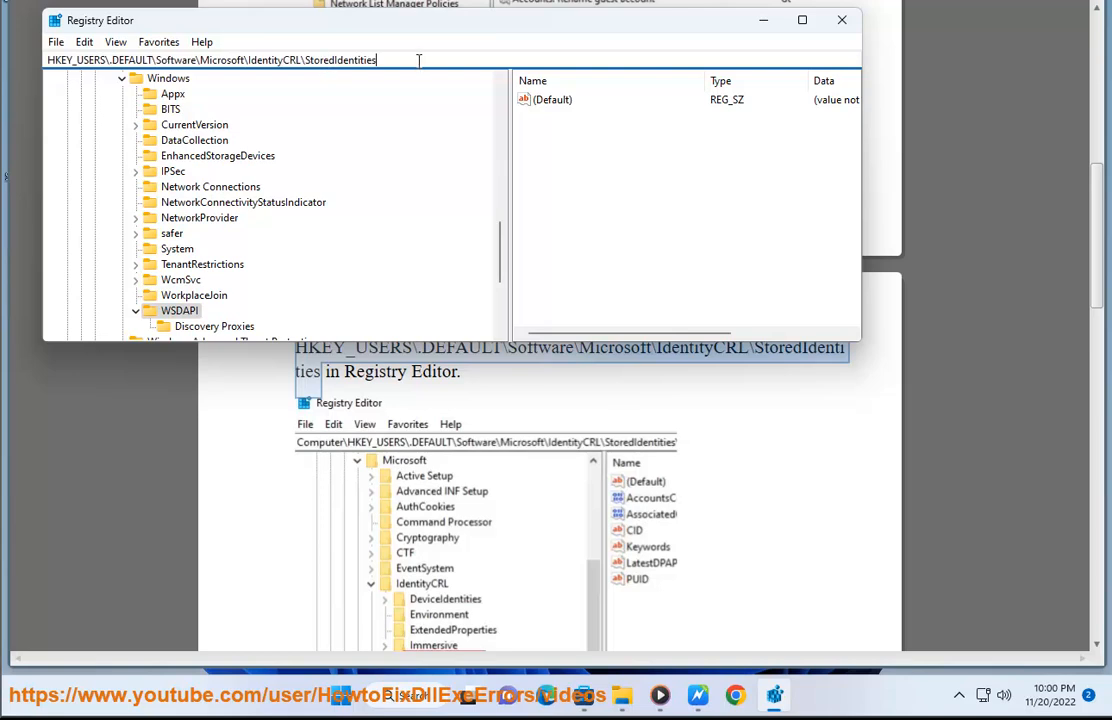
left_click(196, 310)
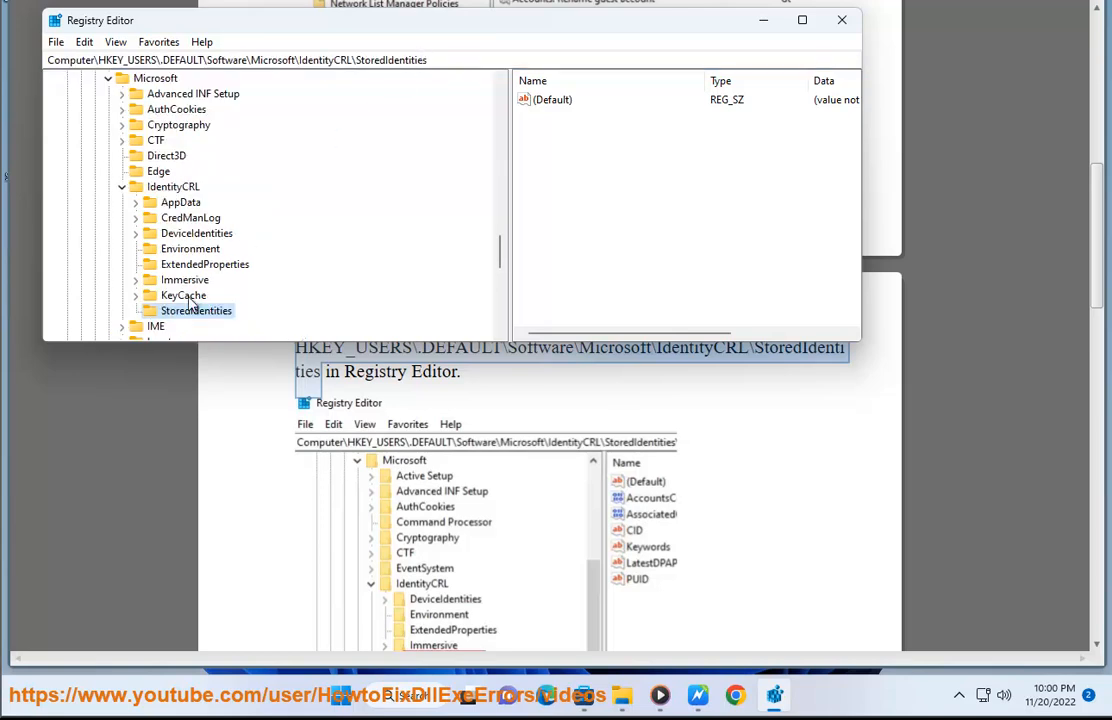
mouse_move(185, 328)
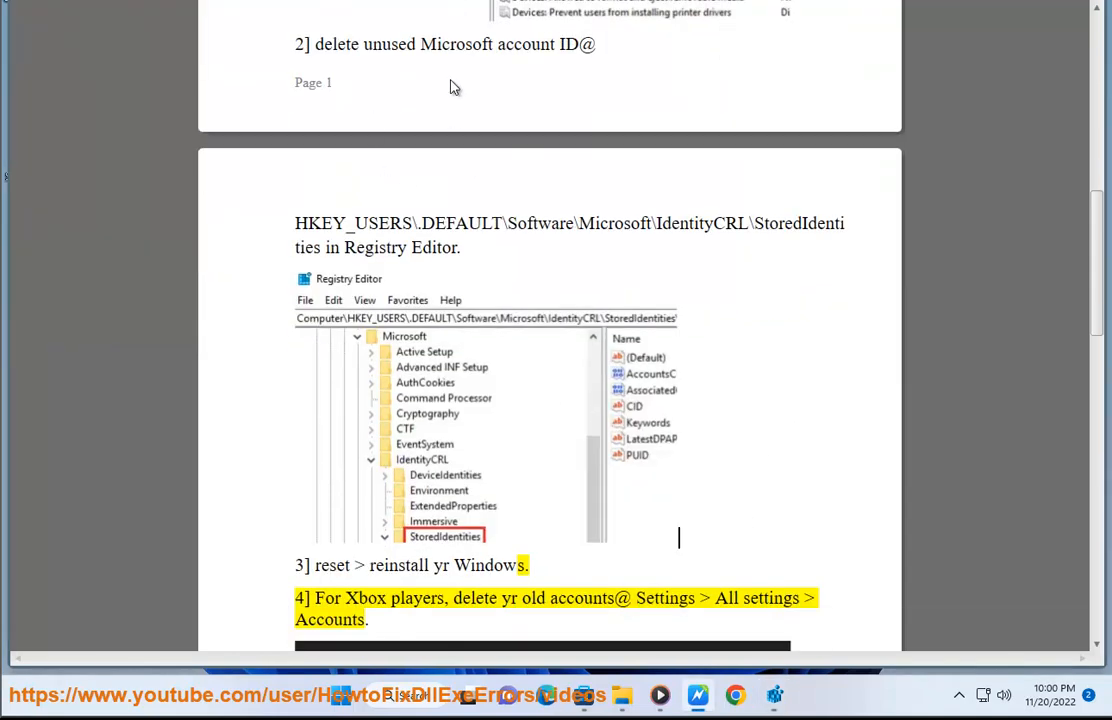
mouse_move(448, 547)
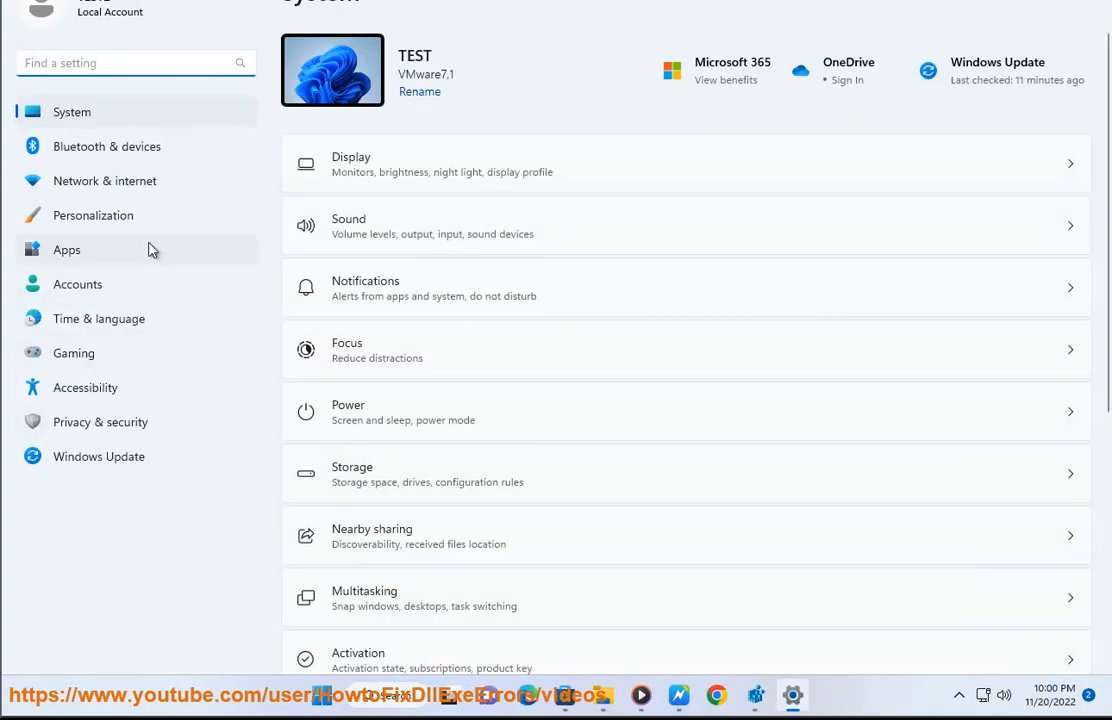
Start Reset this PC from System > Recovery, cancel it, and launch Chrome
scroll("down", 3)
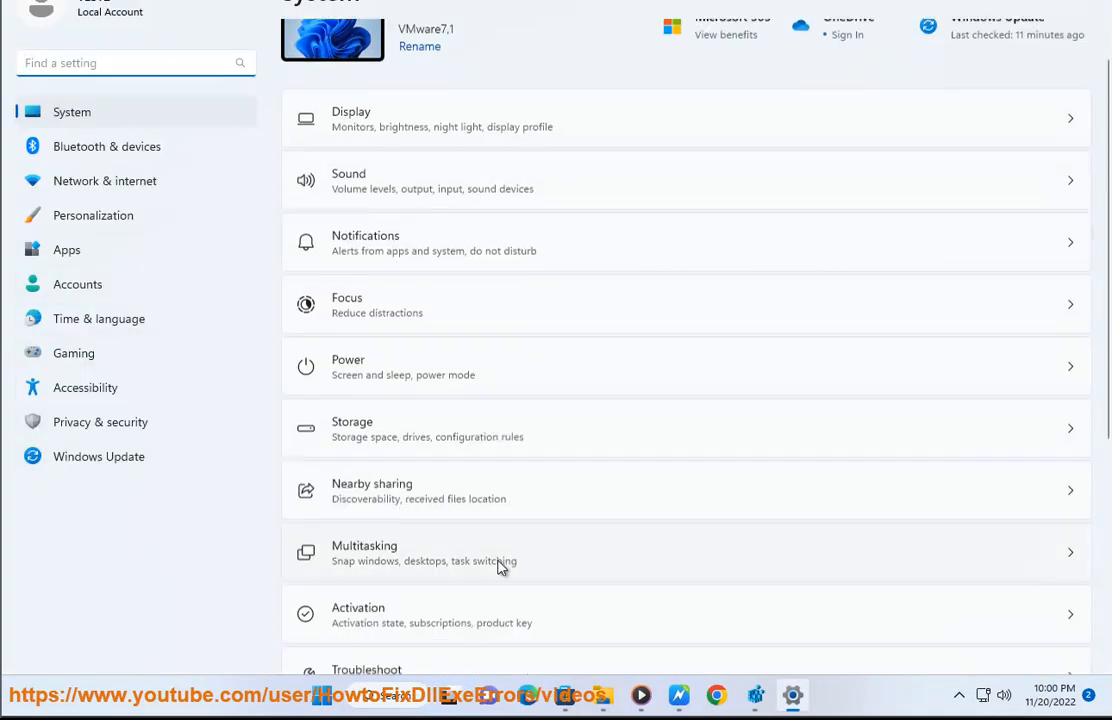
scroll("down", 3)
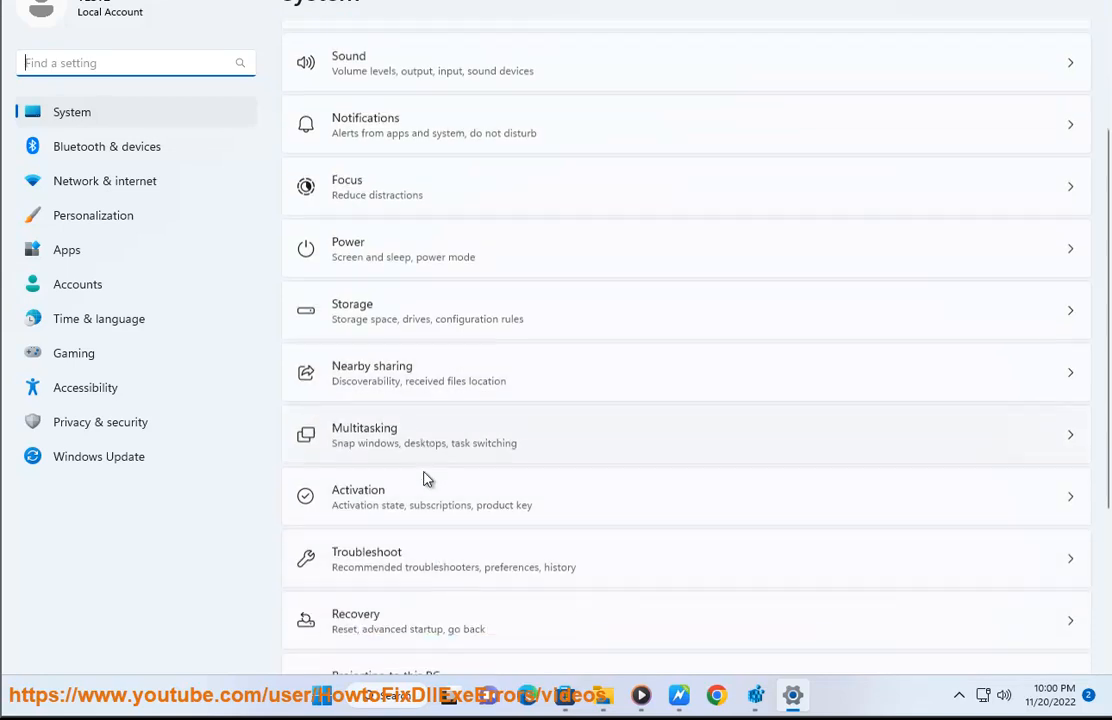
left_click(355, 620)
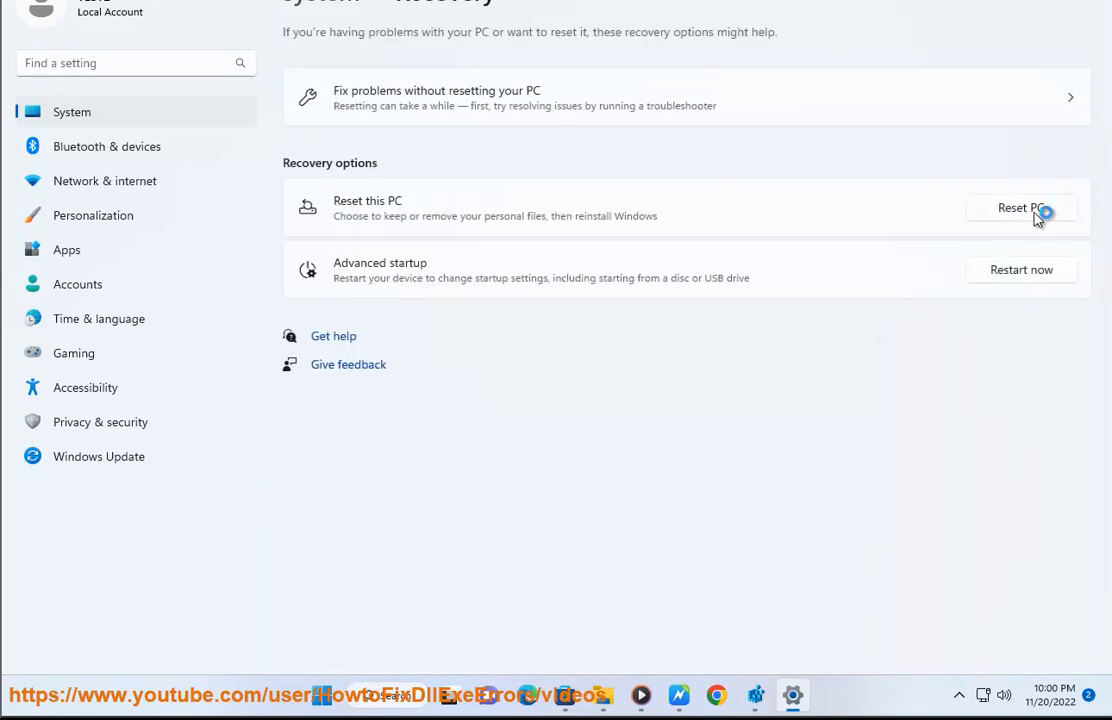
left_click(1020, 208)
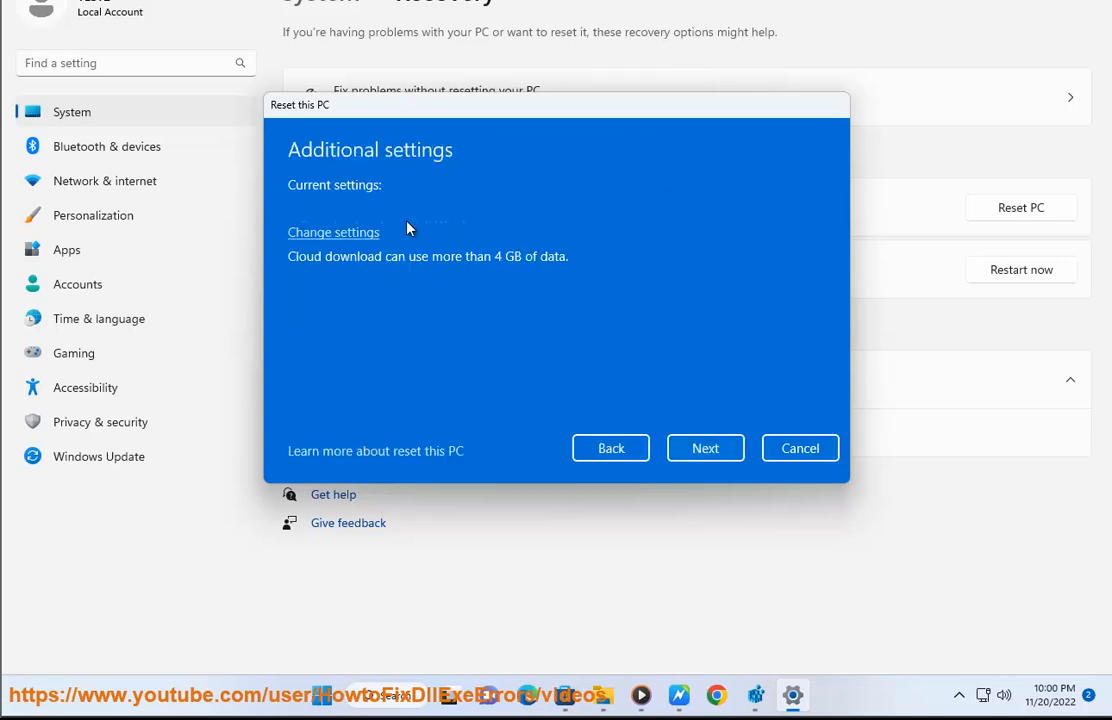
left_click(799, 448)
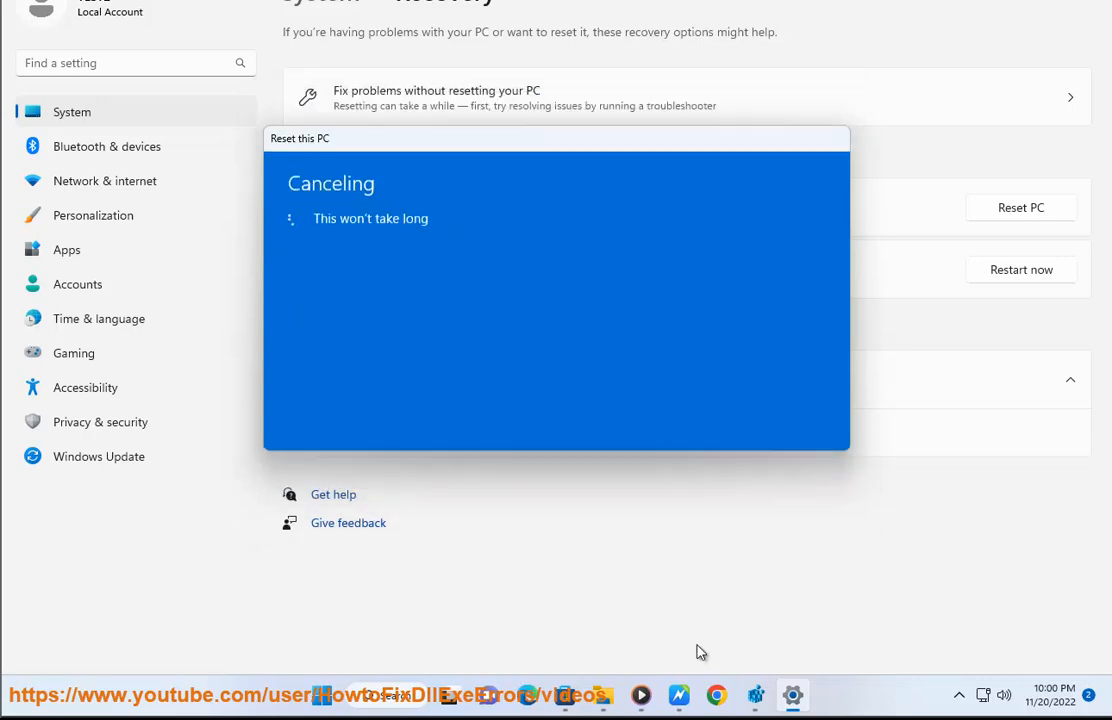
left_click(716, 695)
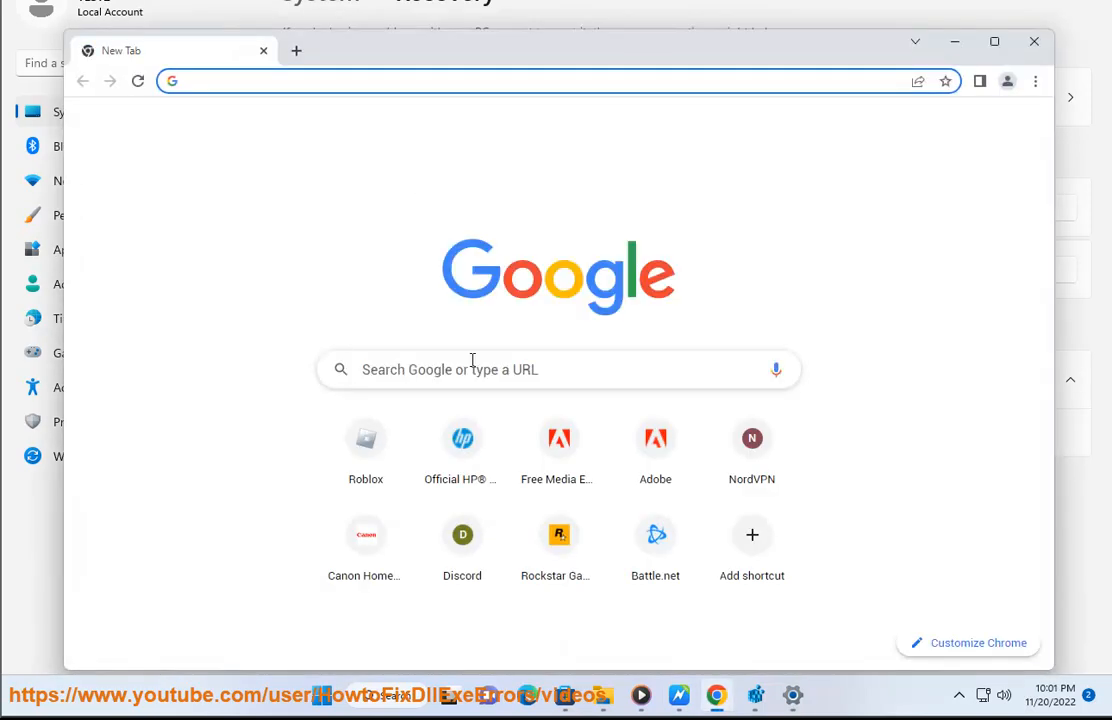
Search the web for 'windows iso', then scroll the guide to the Xbox fix
type("windows iso")
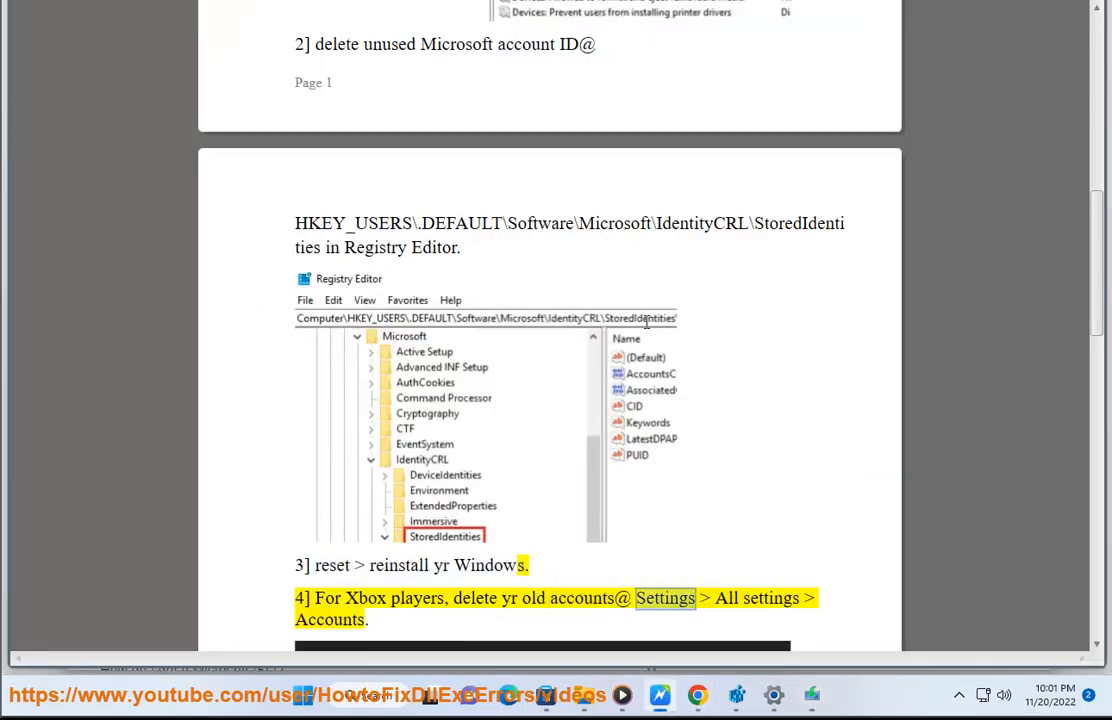
scroll("down", 3)
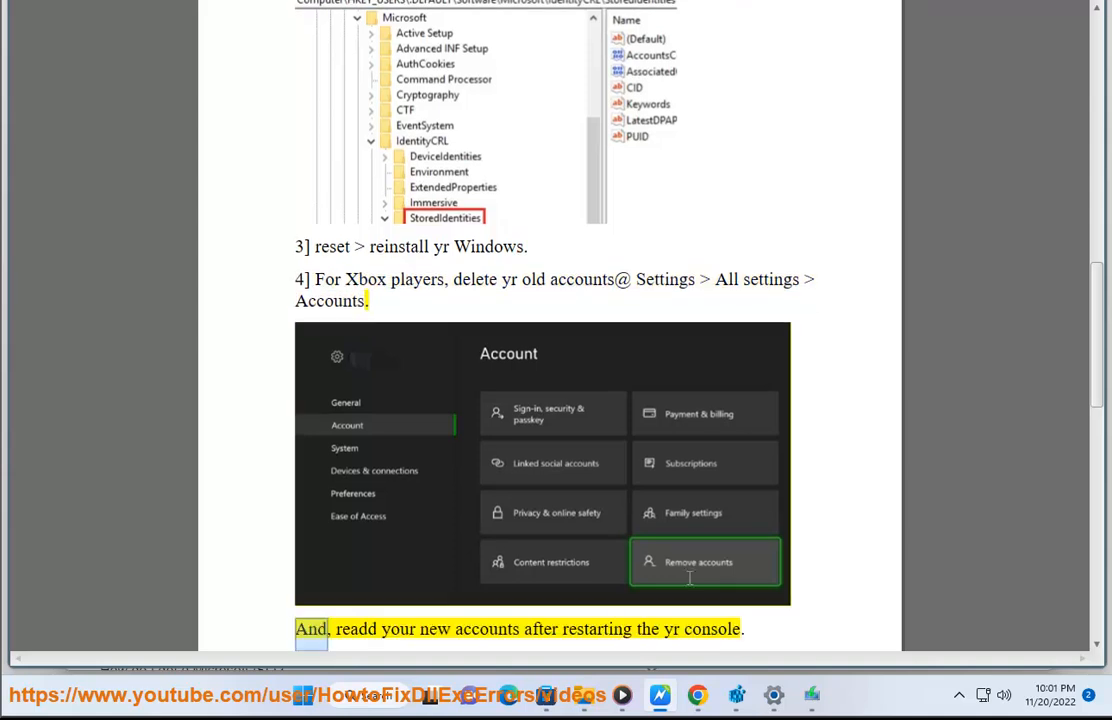